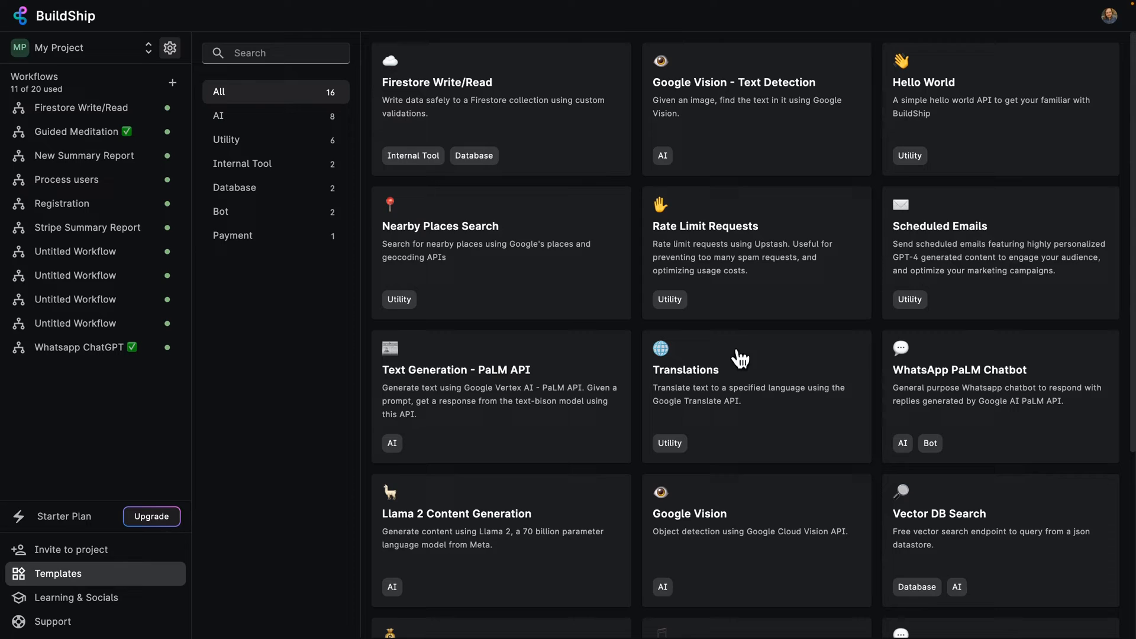
mouse_move(950, 282)
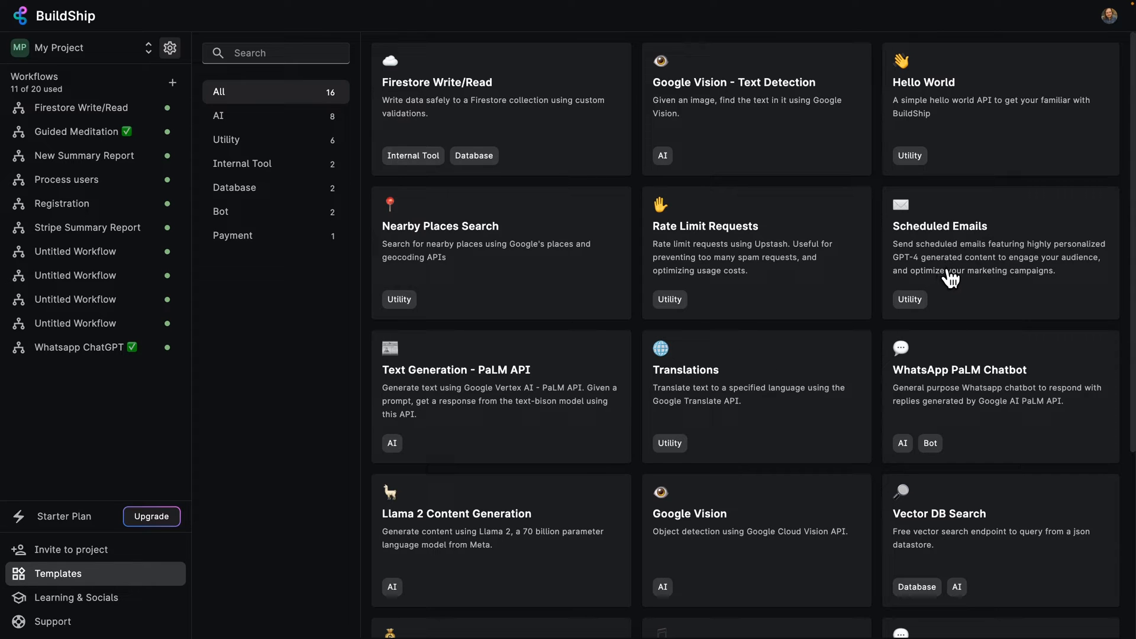
mouse_move(965, 261)
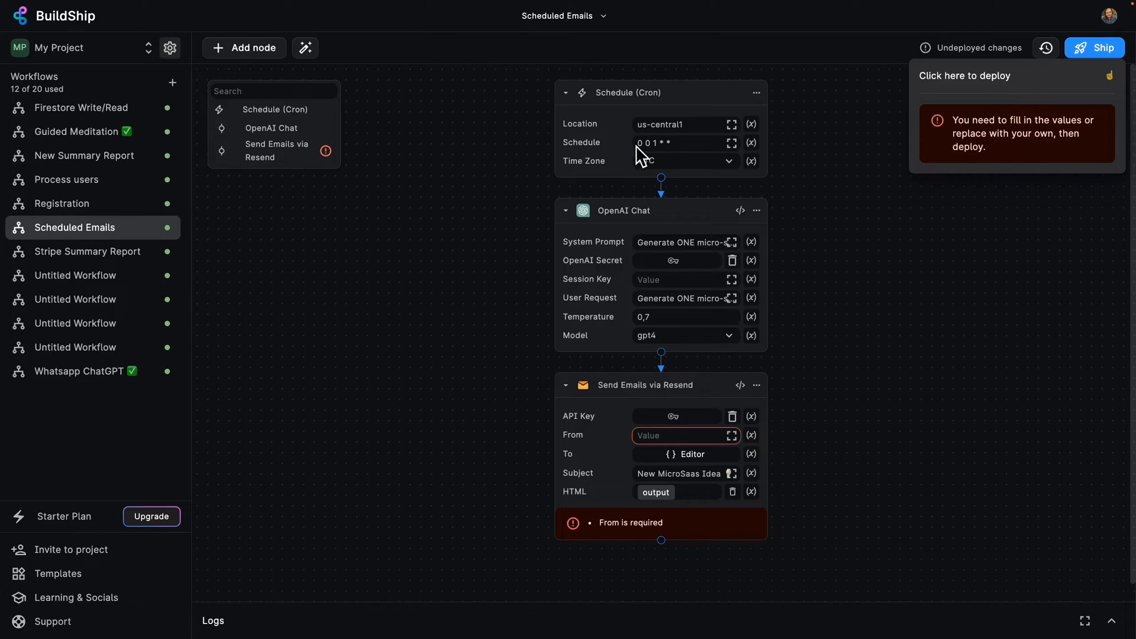
mouse_move(660, 150)
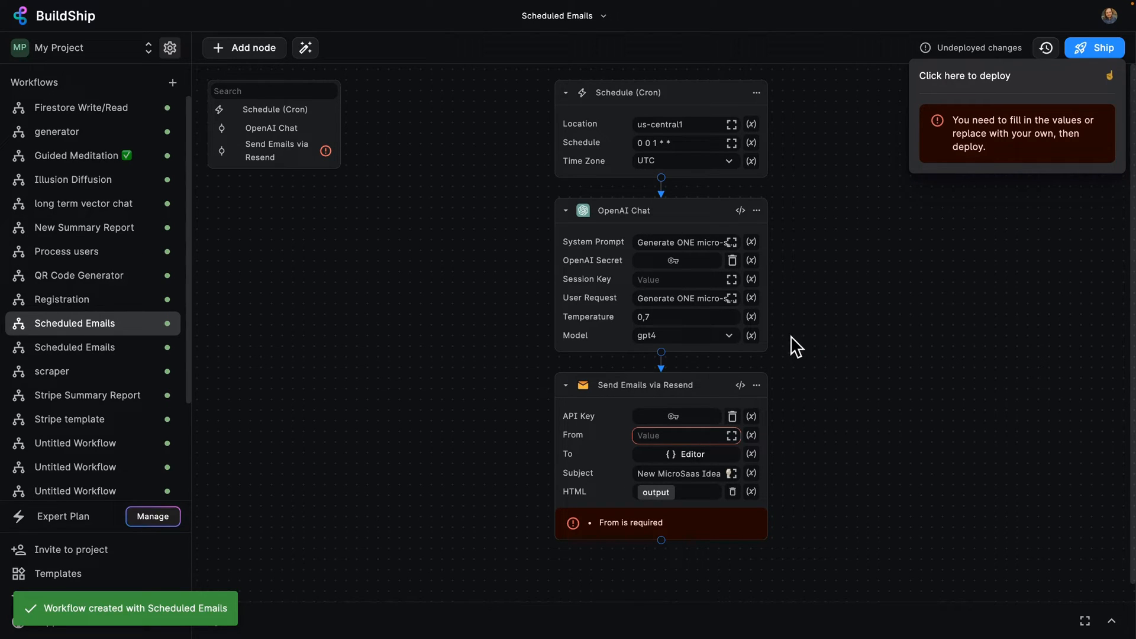
mouse_move(839, 287)
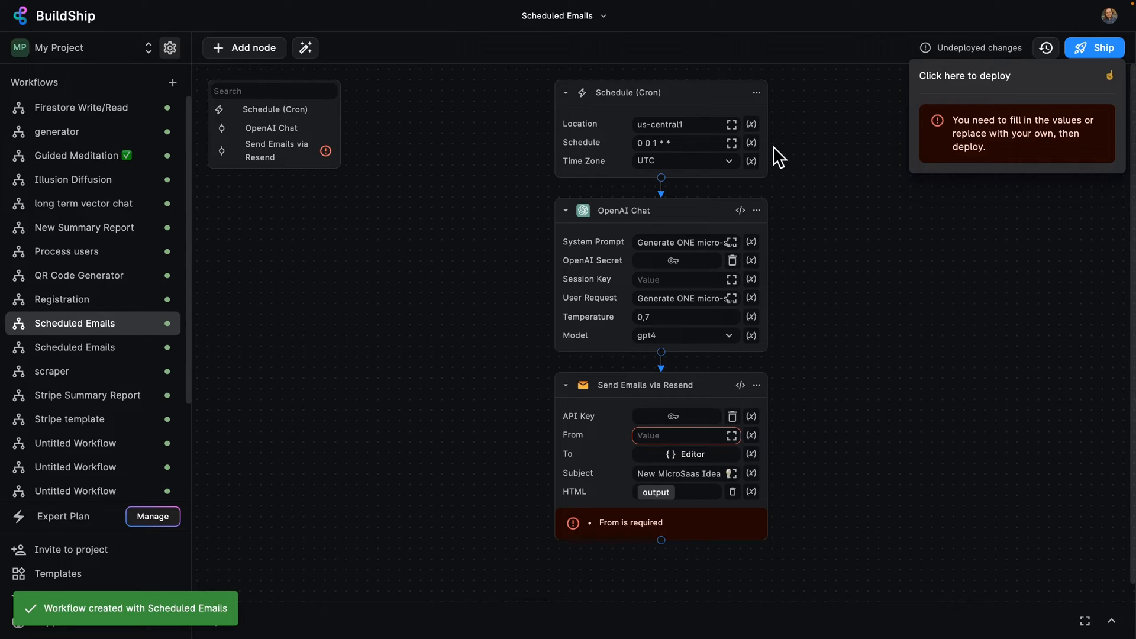
mouse_move(767, 154)
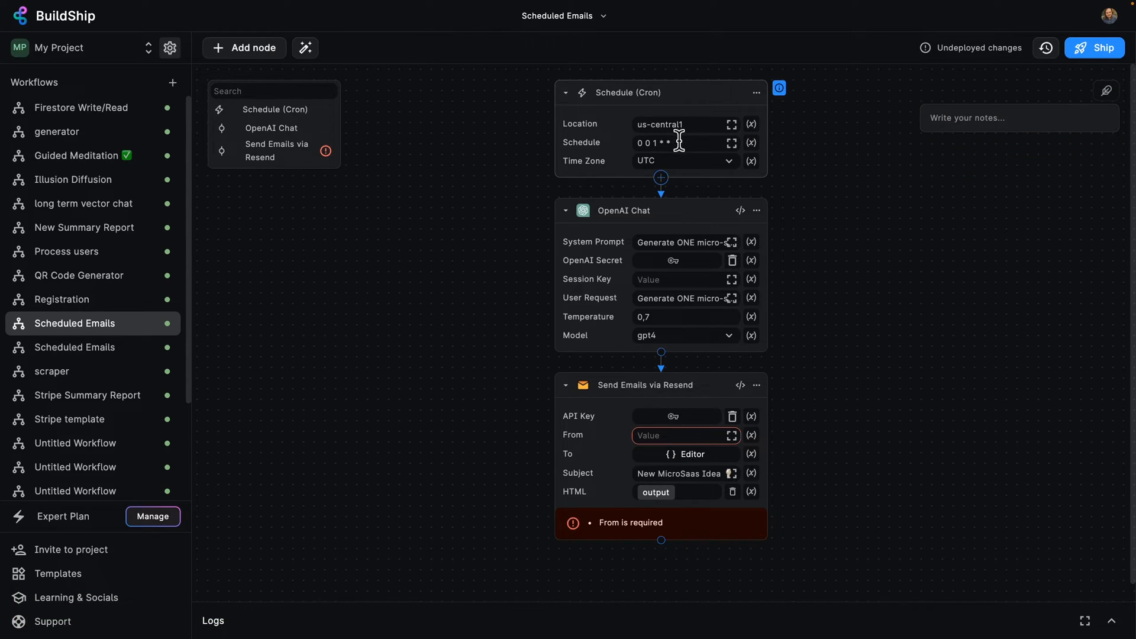
Step: Autofill the Schedule from 'schedule the cron for 3pm every day', giving 0 15 * * *
left_click(751, 142)
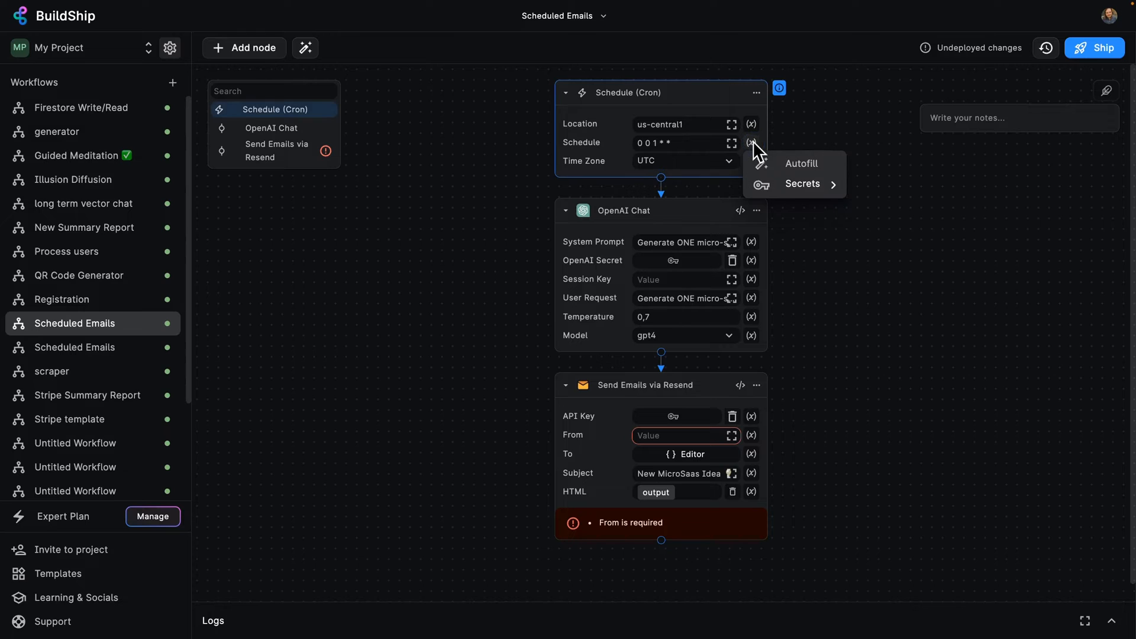
left_click(801, 164)
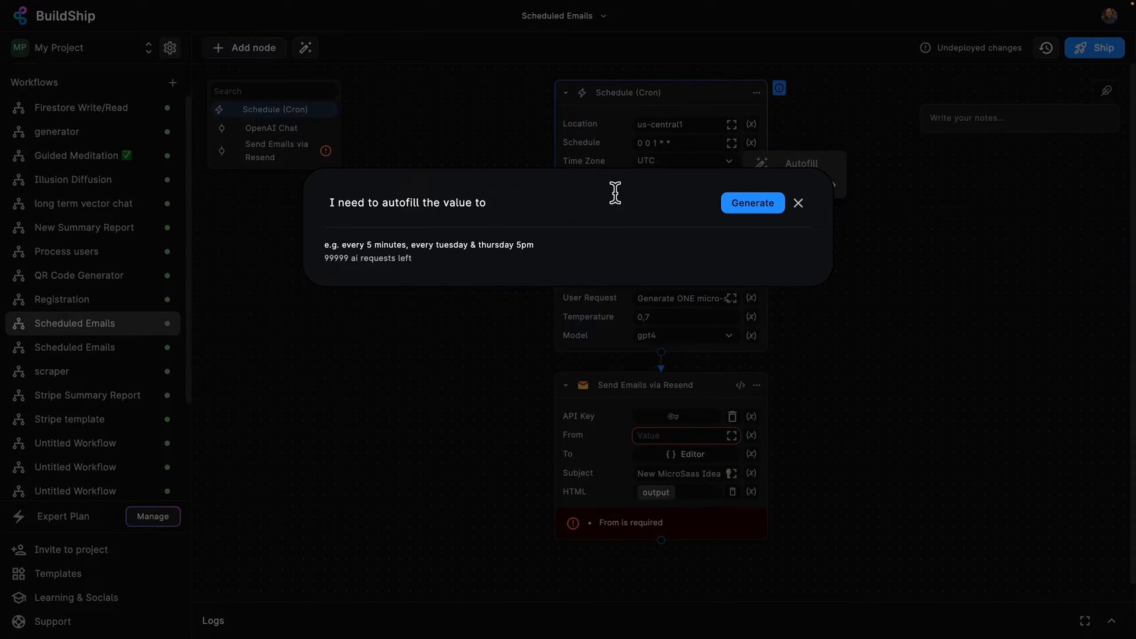
type("schedule the cron for 3")
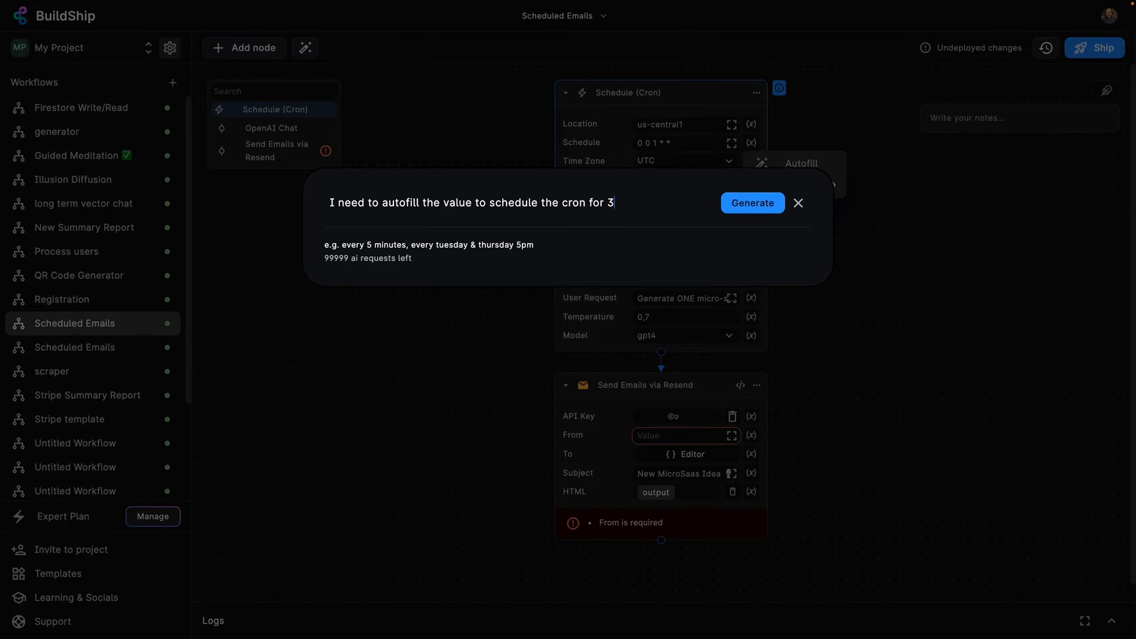
type("pm every day")
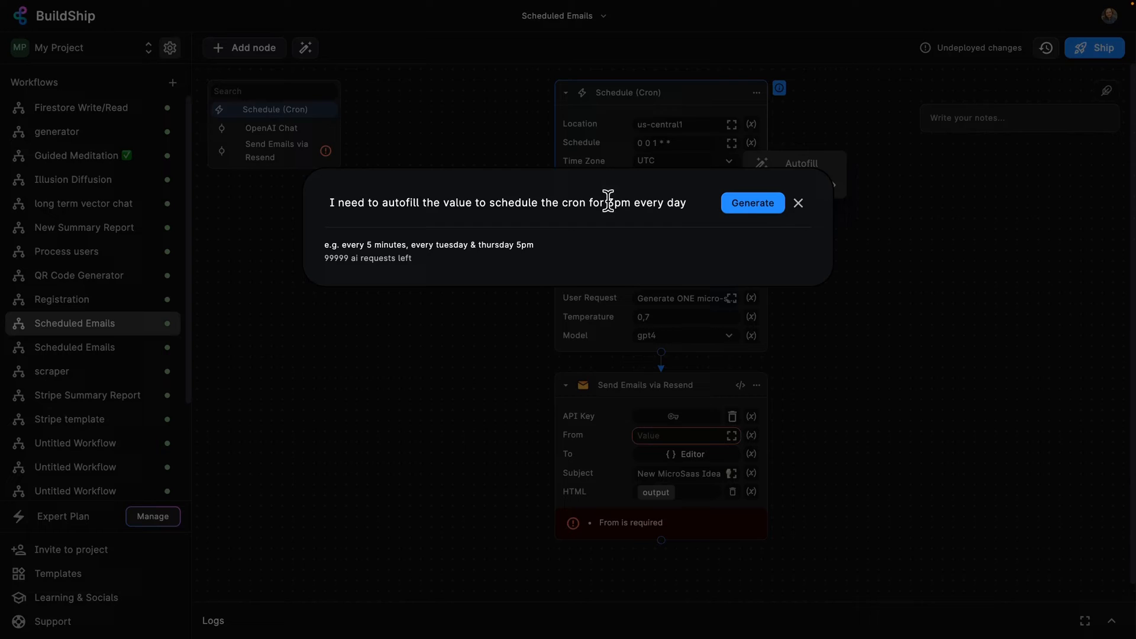
left_click(799, 203)
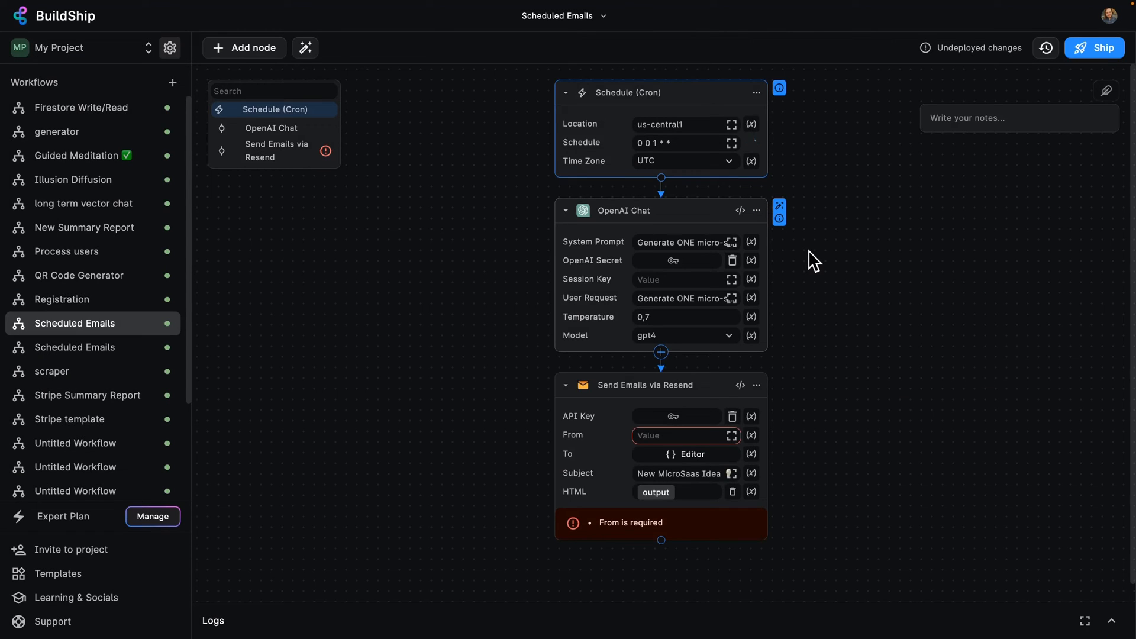
type("0 15 * * *")
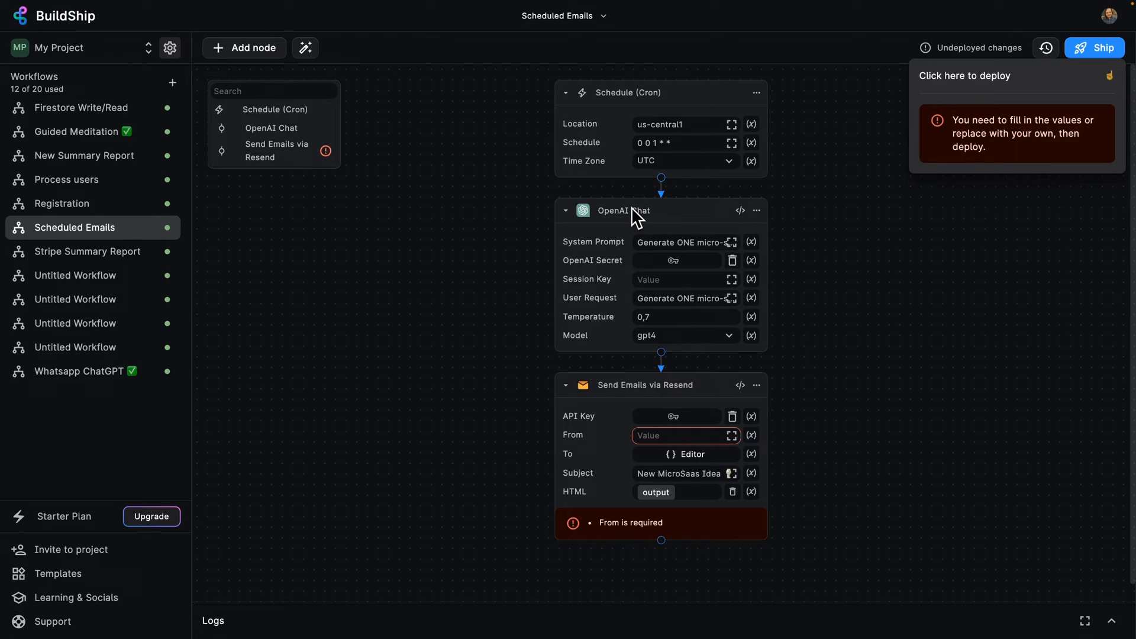
mouse_move(724, 234)
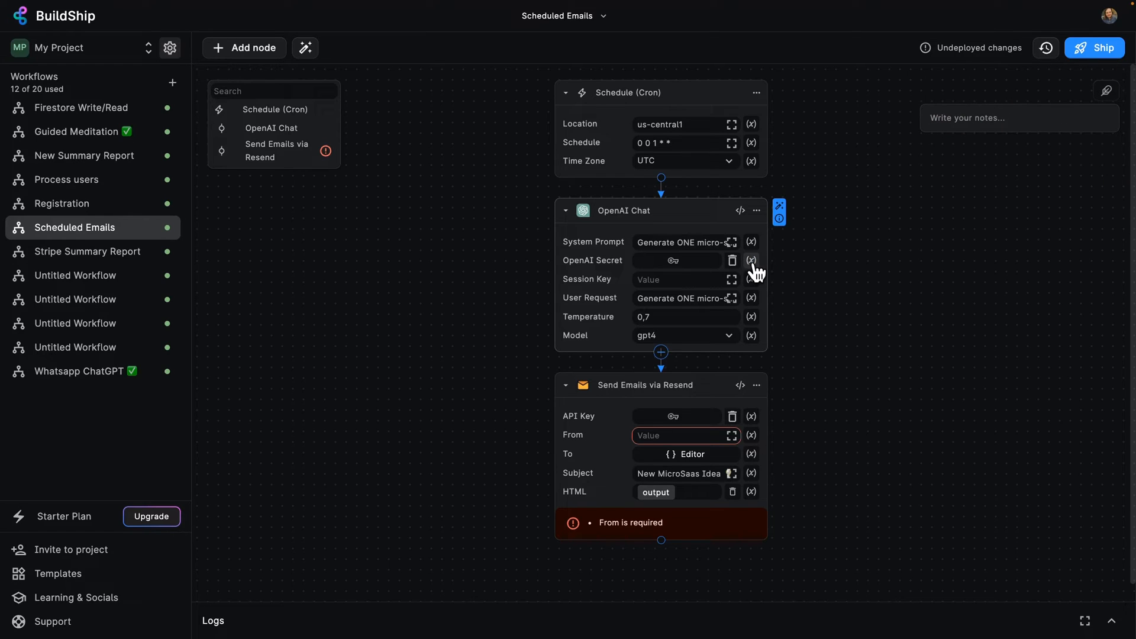
Step: Select the stored openai secret for the OpenAI Chat step's OpenAI Secret field
left_click(751, 260)
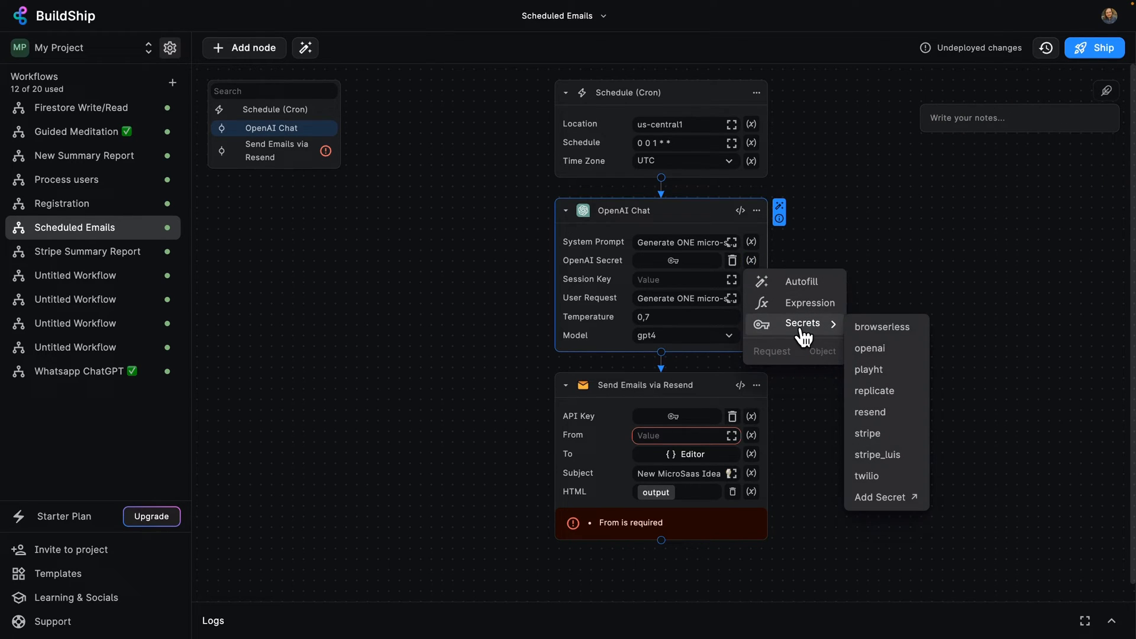
left_click(869, 348)
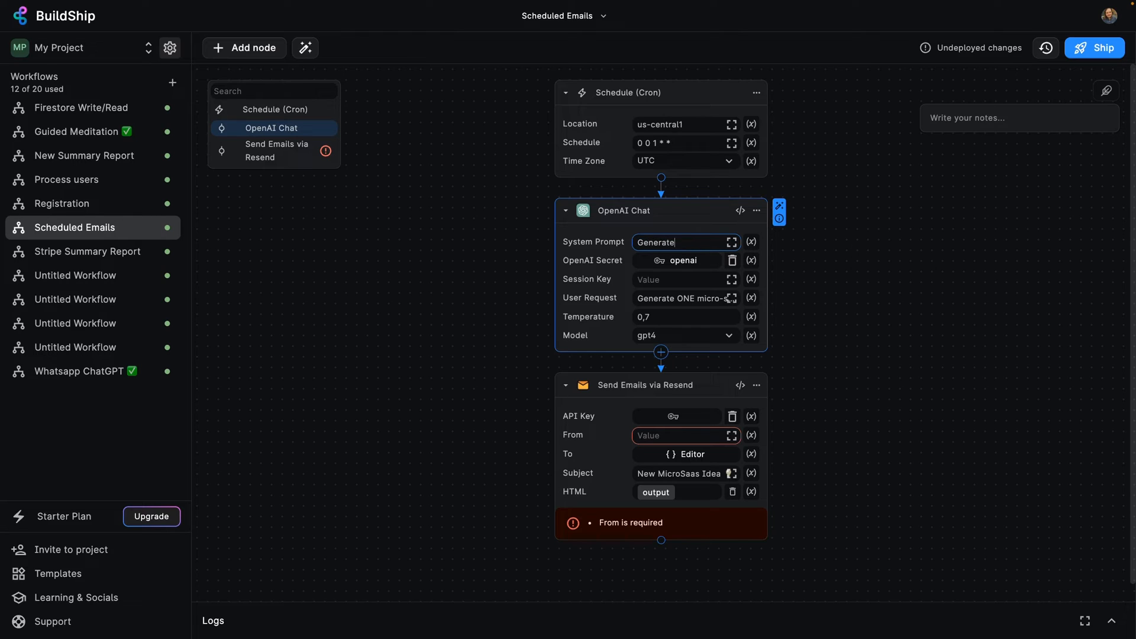
Step: Change the System Prompt and User Request to text starting 'Generate a html-based…'
type("a html-b")
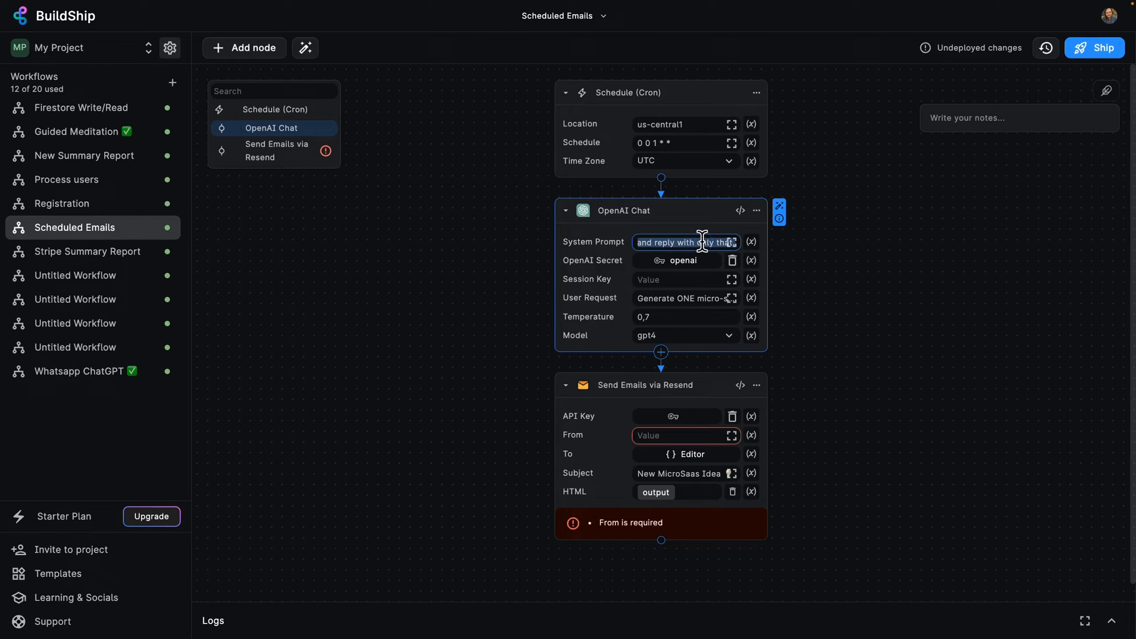
left_click(684, 298)
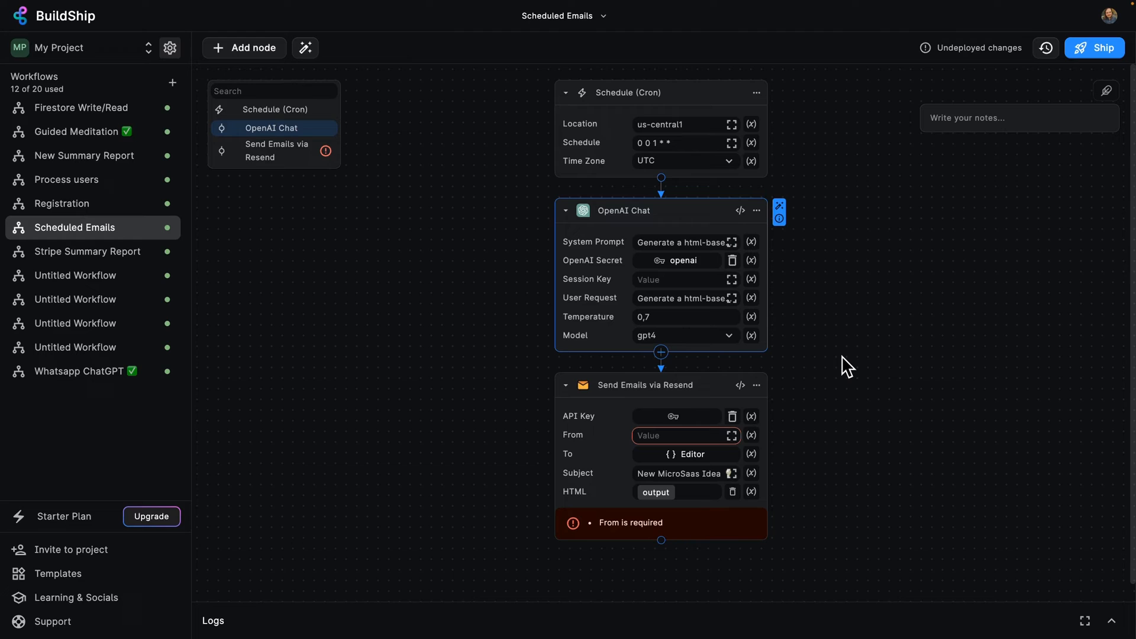
mouse_move(790, 245)
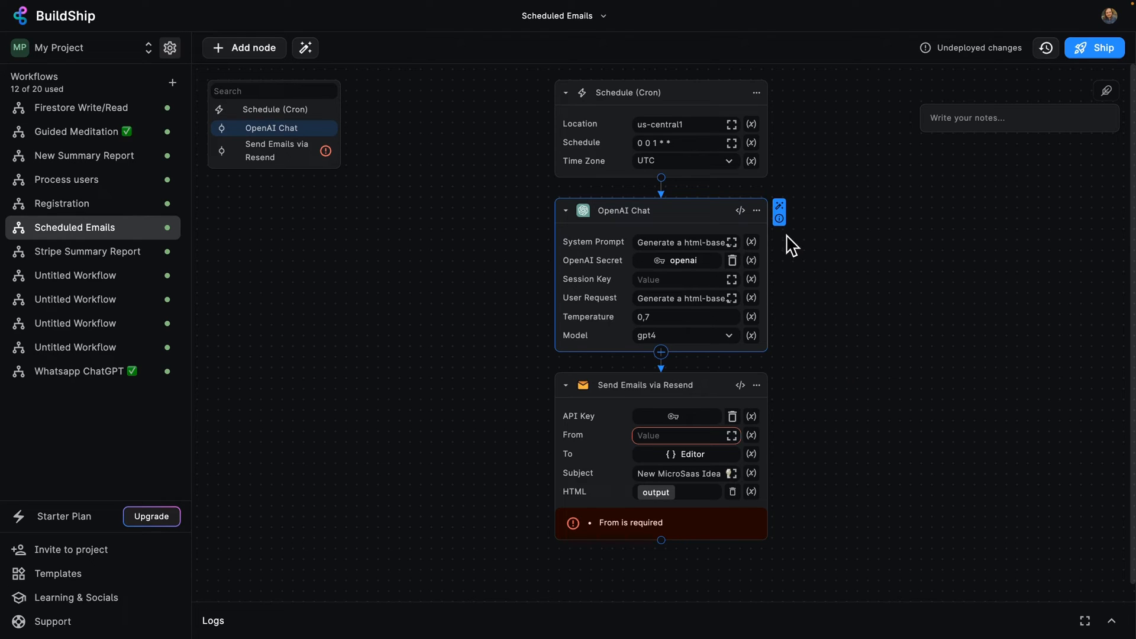
mouse_move(813, 257)
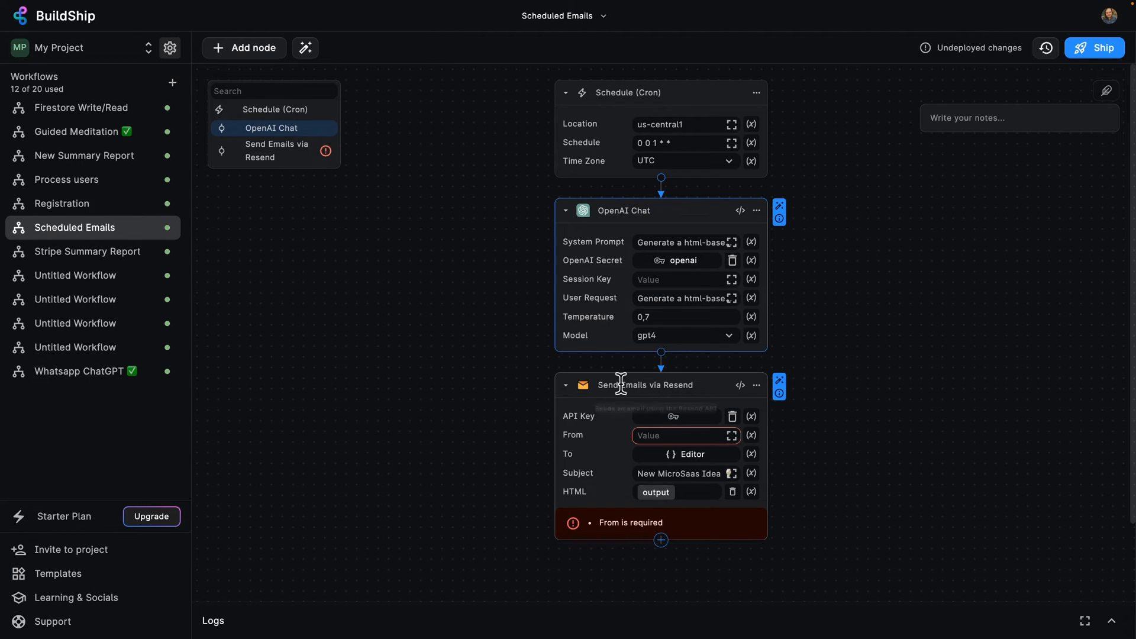
mouse_move(673, 385)
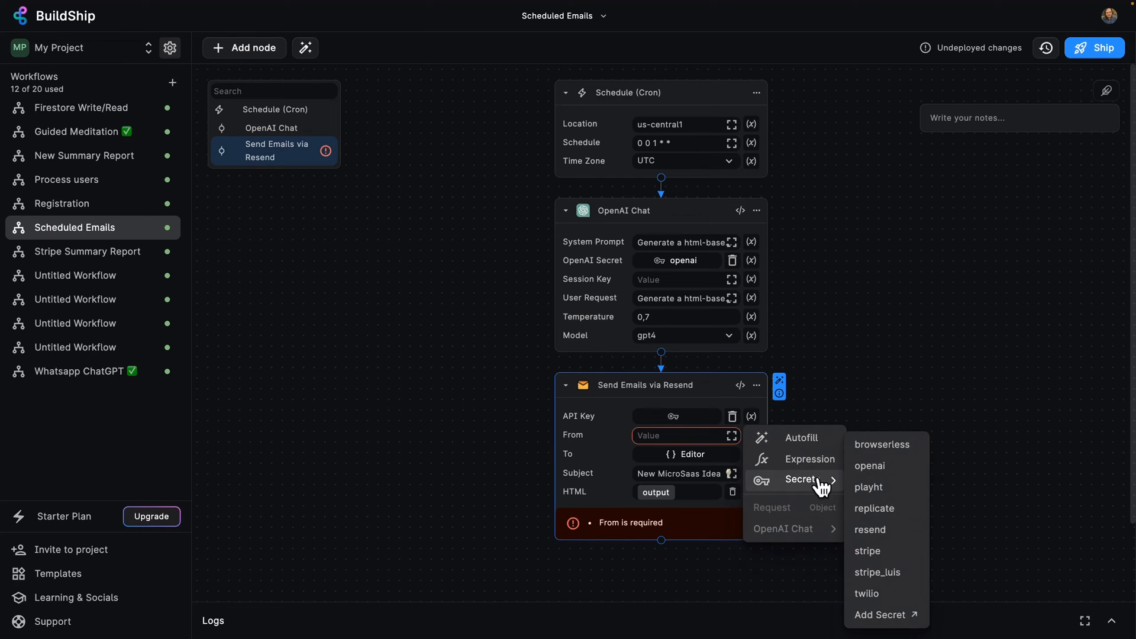
Step: Choose the resend secret as the Send Emails via Resend API Key
left_click(870, 530)
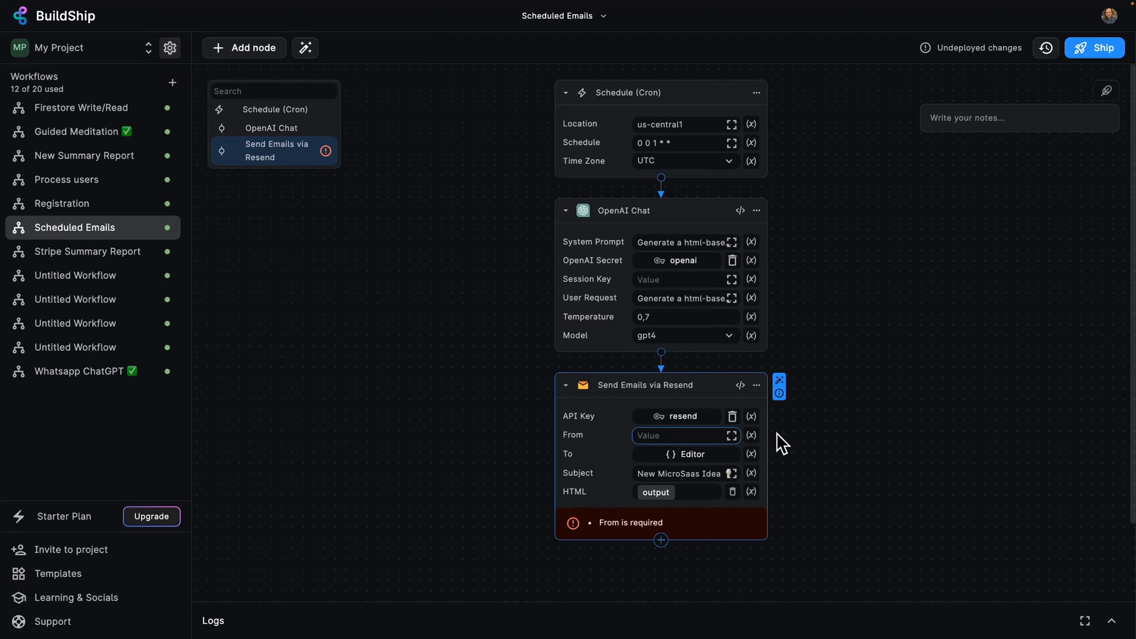
mouse_move(1003, 384)
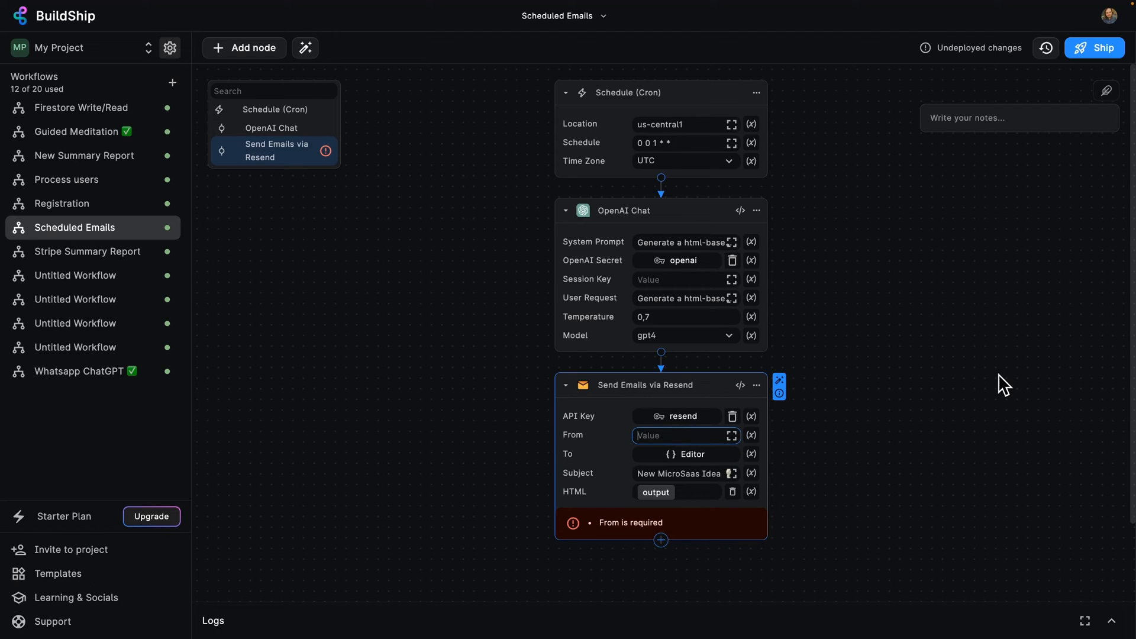
Step: Enter an example.com sender address and set the subject to 'A new inspiring quote…'
type("example@email")
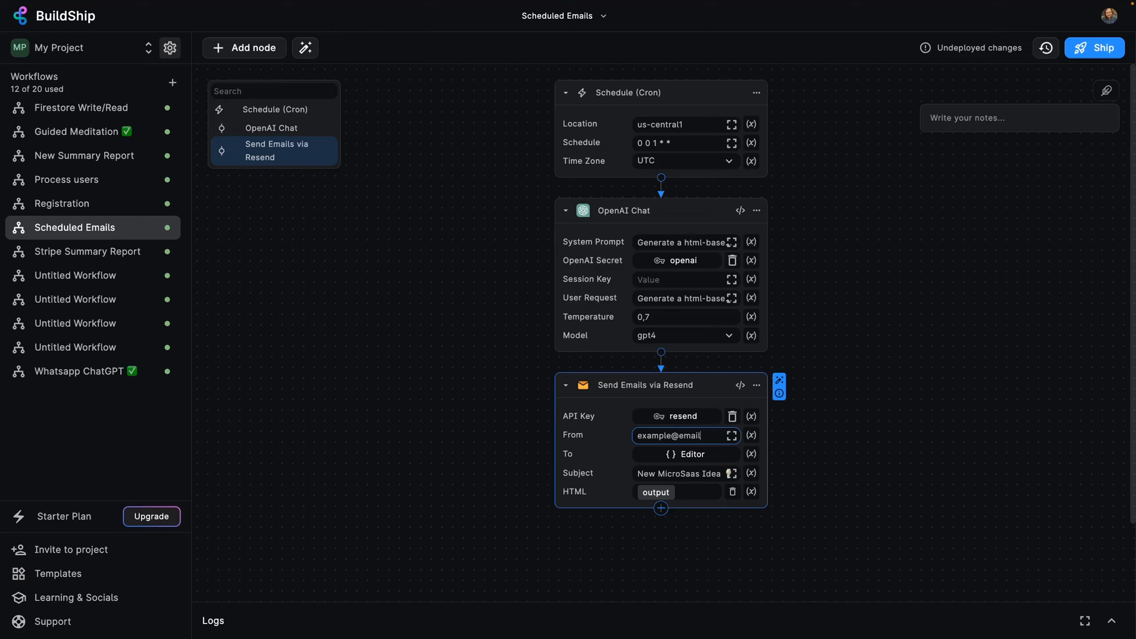
type(".com")
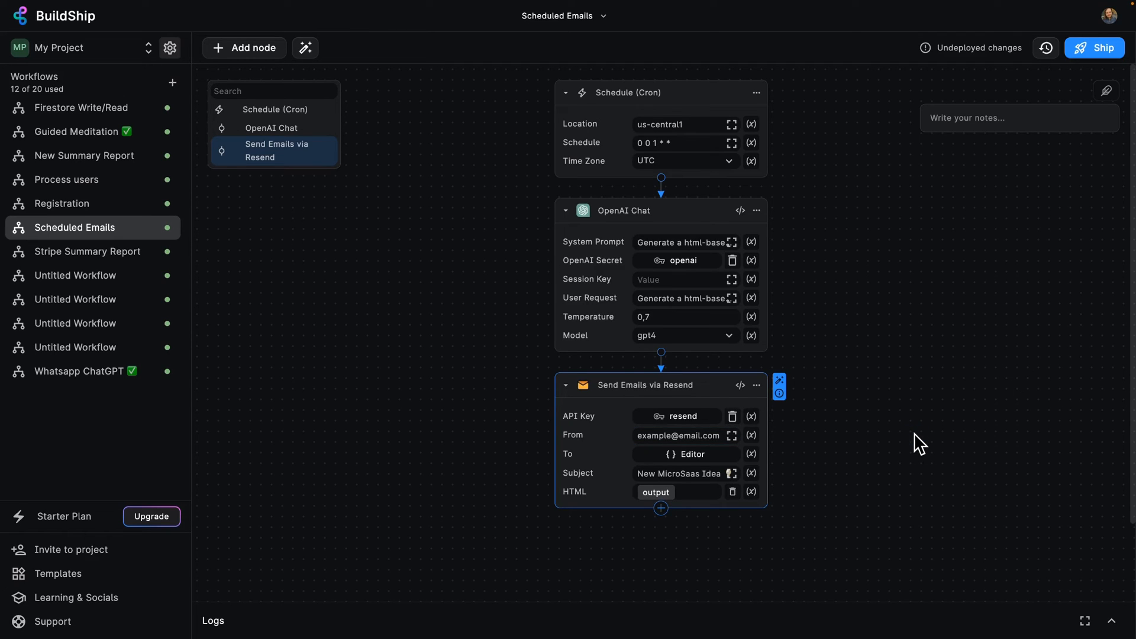
mouse_move(902, 443)
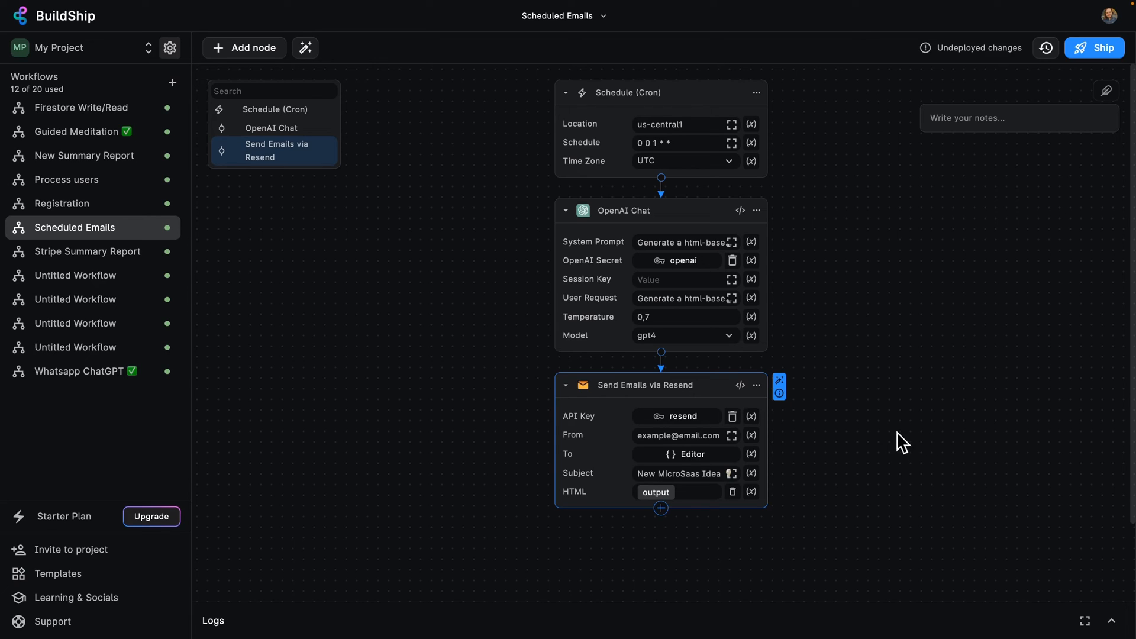
left_click(681, 473)
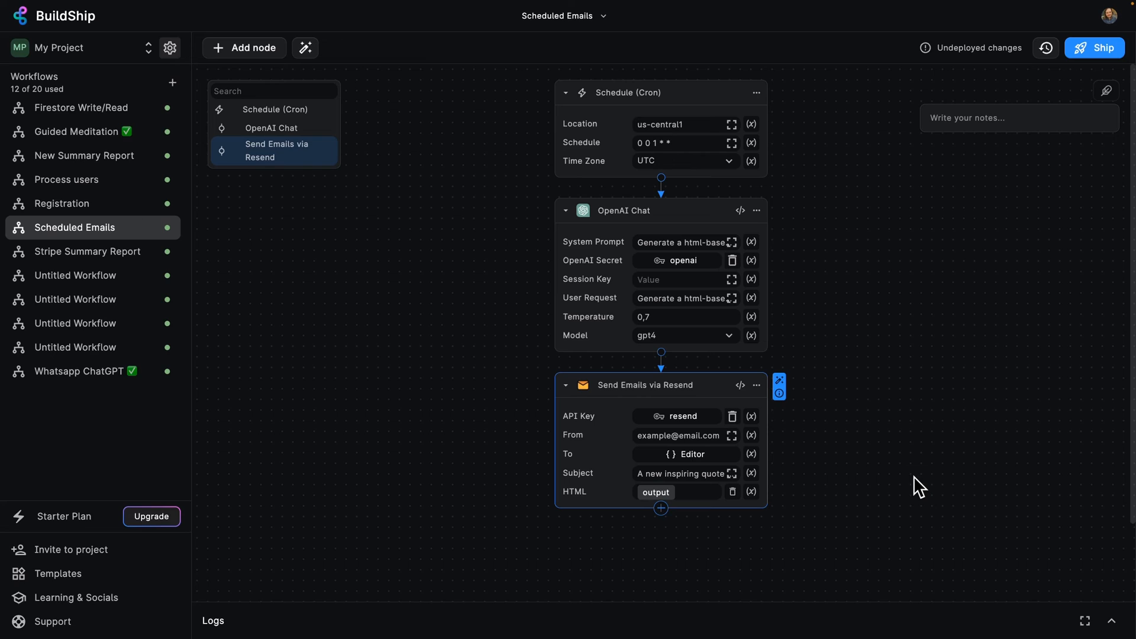
Step: Ship the Scheduled Emails workflow and wait for the 'Deployed successfully' confirmation
left_click(1094, 48)
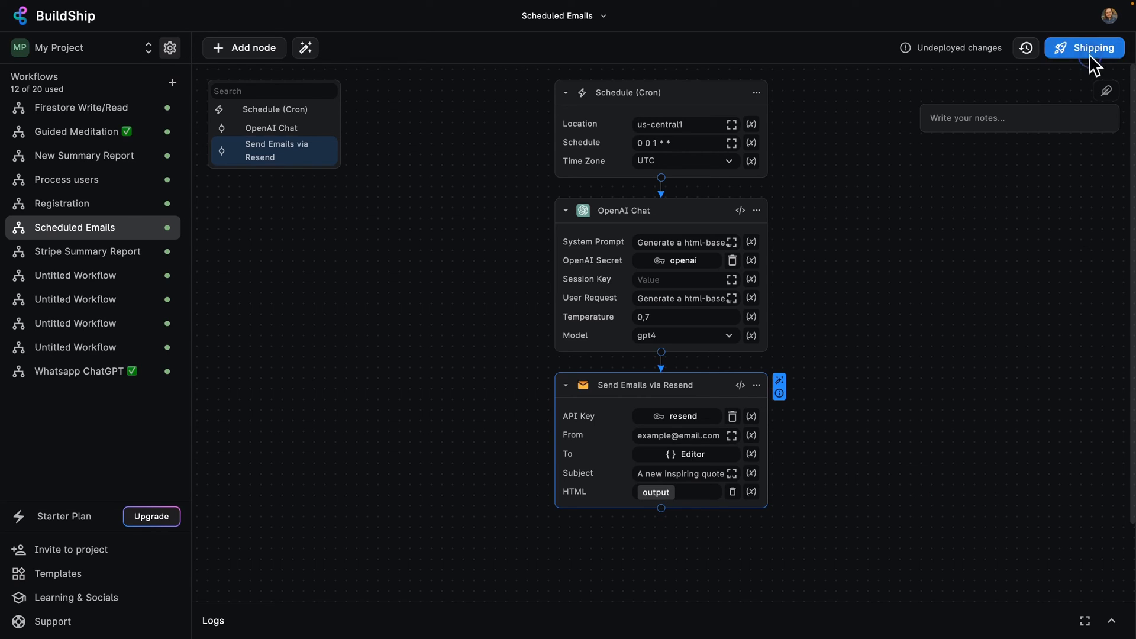
left_click(1085, 48)
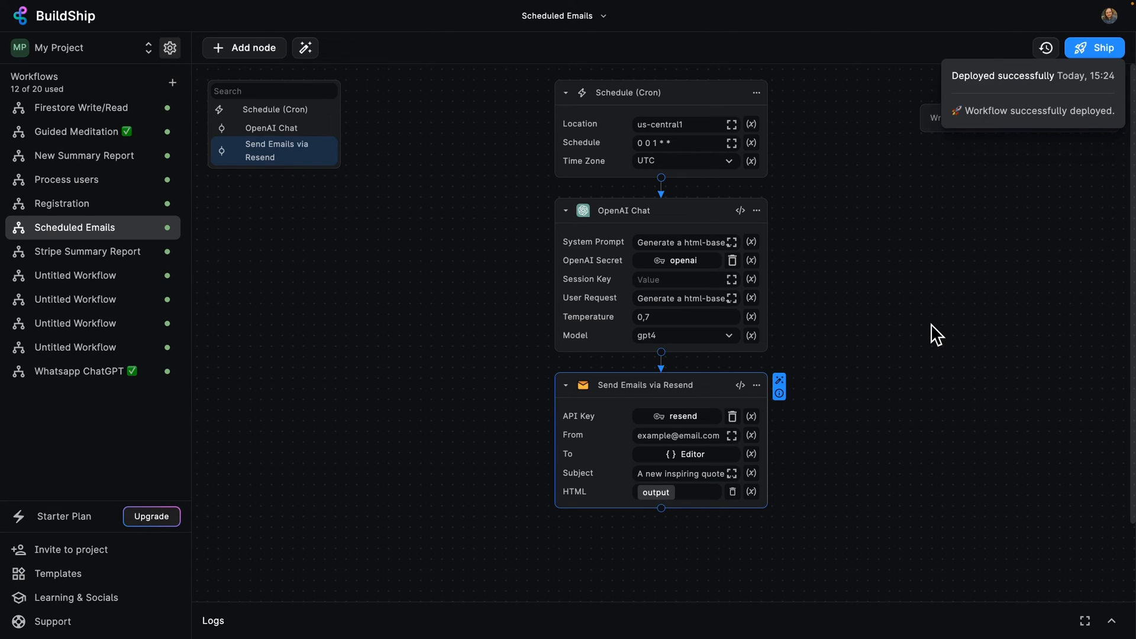